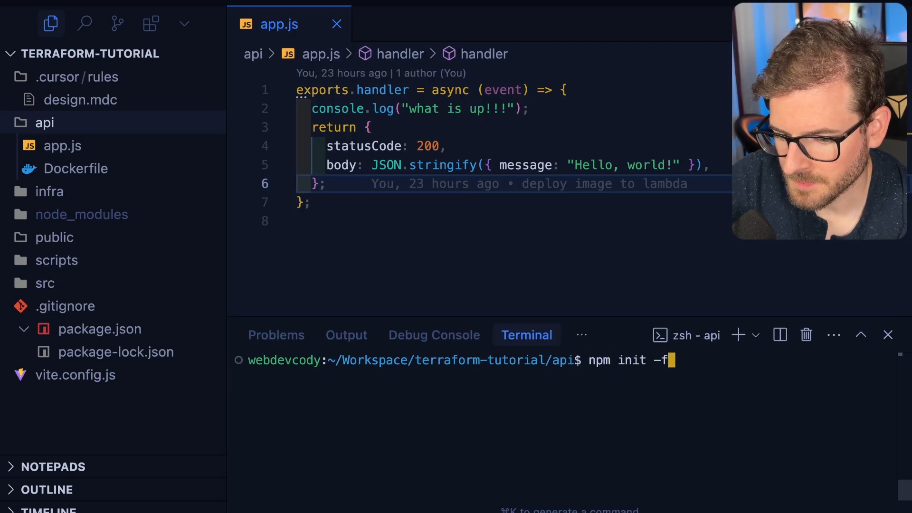
# Step: Run npm init -f in the api folder, then npm i express to add the dependency
pyautogui.press('Enter')
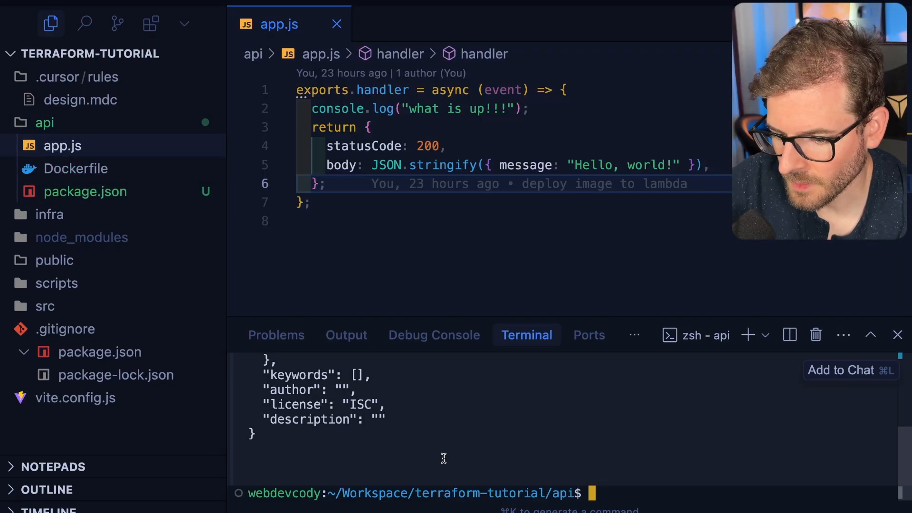
pyautogui.write('npm i')
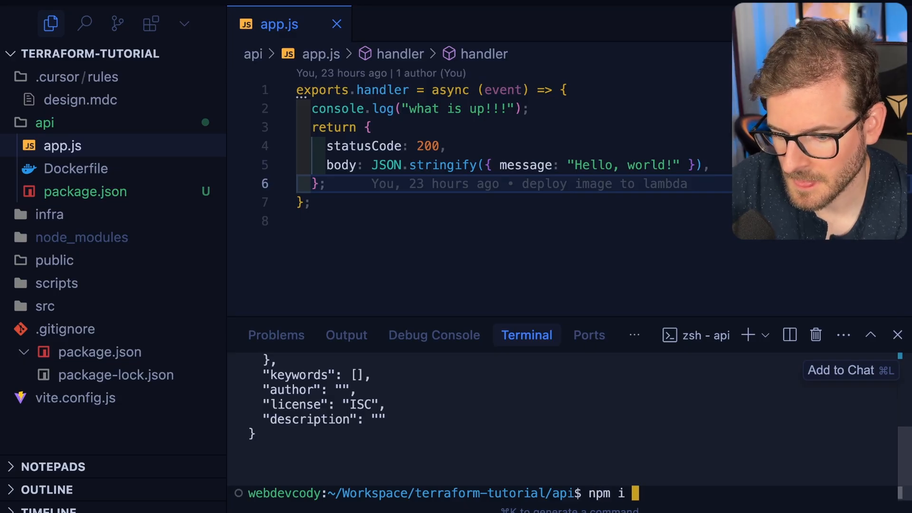
pyautogui.write('exp')
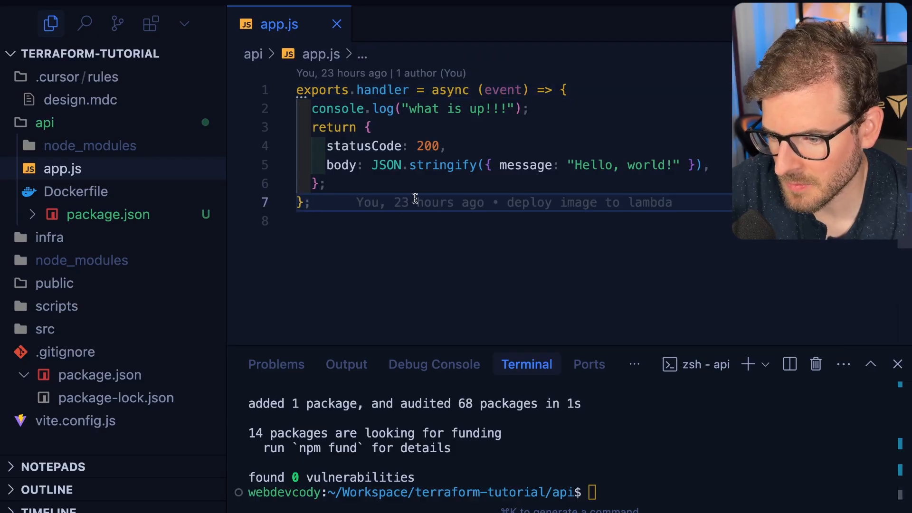
# Step: Require express in app.js, define / and /testing routes, export a serverlessExpress({ app }) handler
pyautogui.click(410, 109)
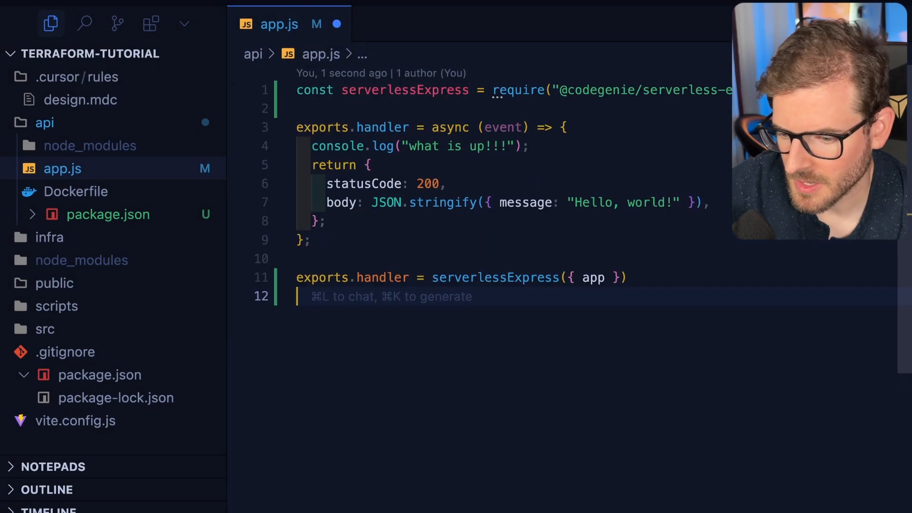
pyautogui.write('con')
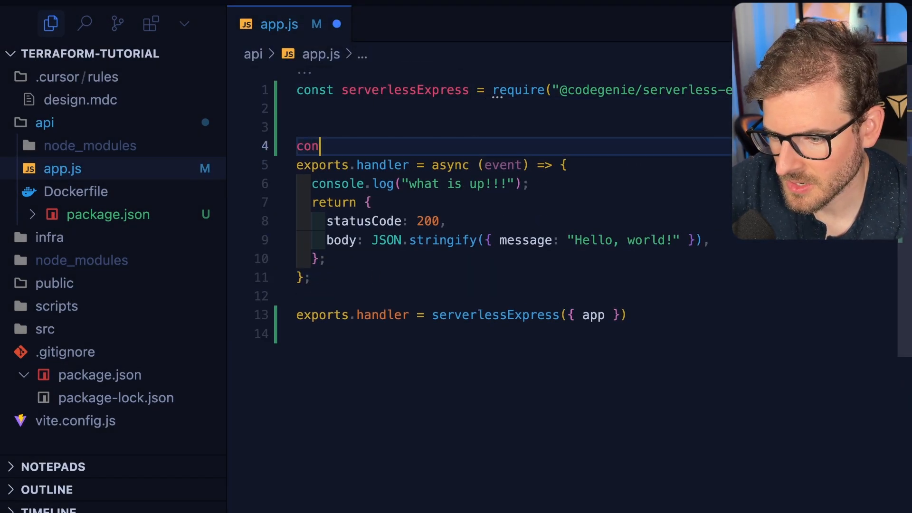
pyautogui.write('st express = require("express");')
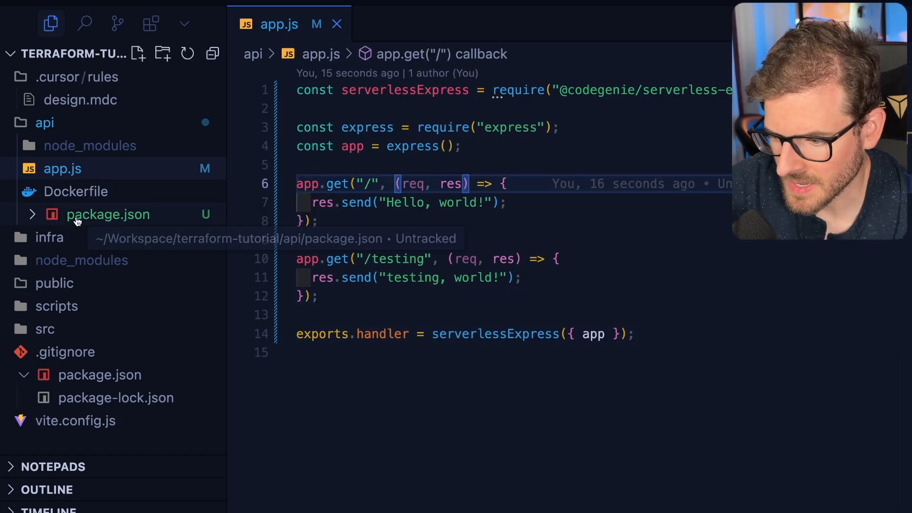
# Step: Create a new .dockerignore file inside the api folder
pyautogui.rightClick(44, 123)
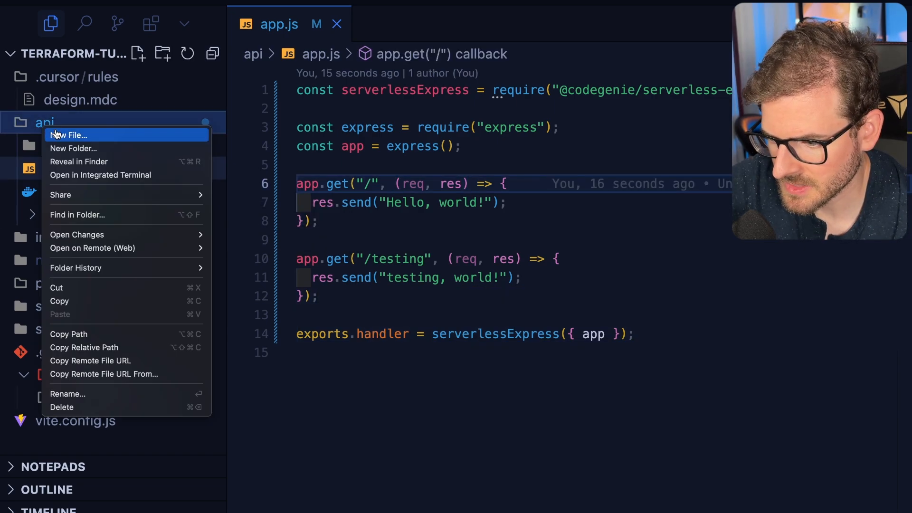
pyautogui.click(70, 134)
pyautogui.write('.dockerignore')
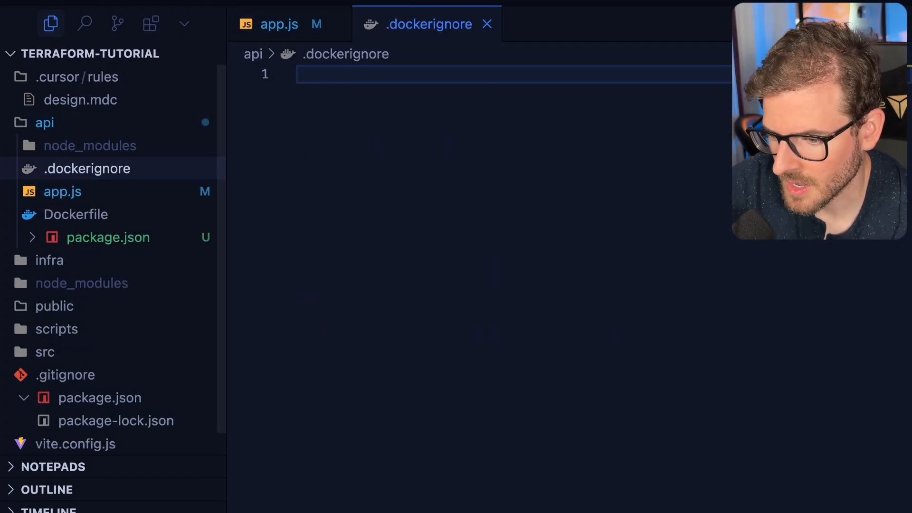
pyautogui.click(280, 25)
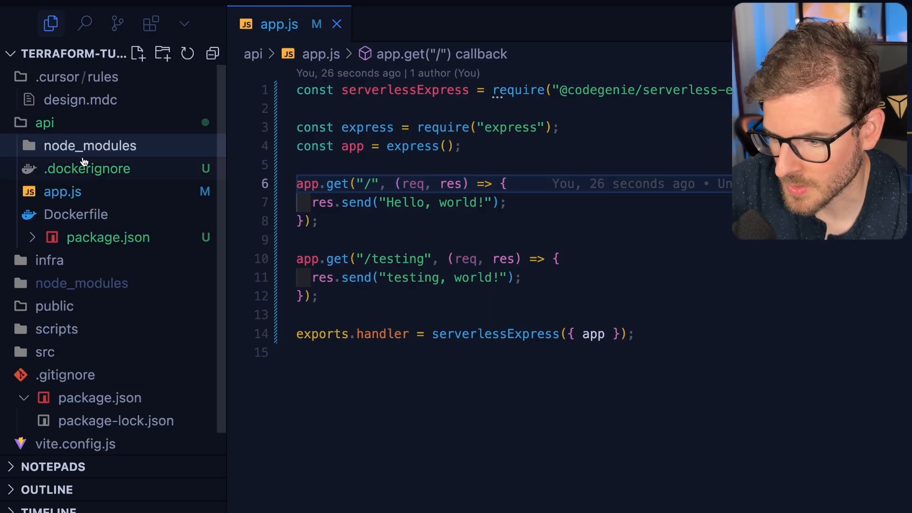
# Step: Edit the Dockerfile to copy package files, run npm install, then COPY everything to ${LAMBDA_TASK_ROOT}
pyautogui.click(76, 214)
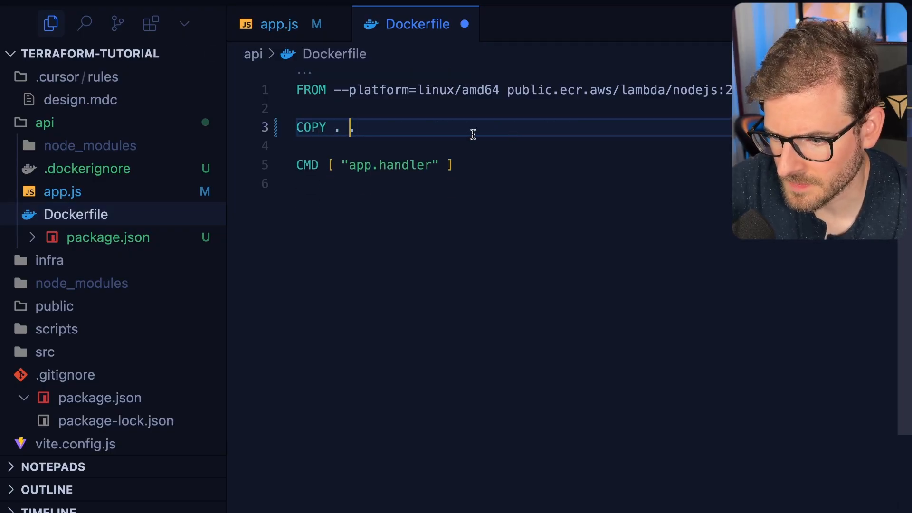
pyautogui.write('COPY app.js ${LAMBDA_TASK_ROOT}')
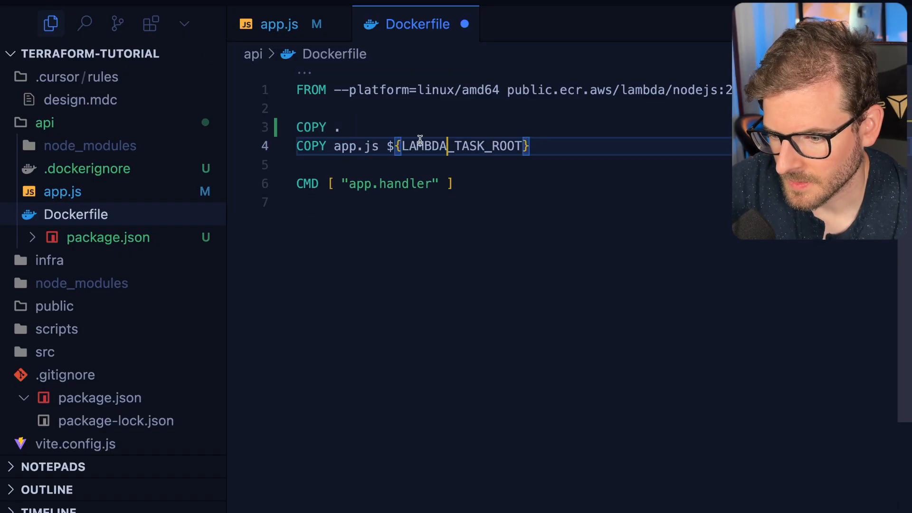
pyautogui.write('${LAMBDA_TASK_ROOT}')
pyautogui.write('RUN npm install')
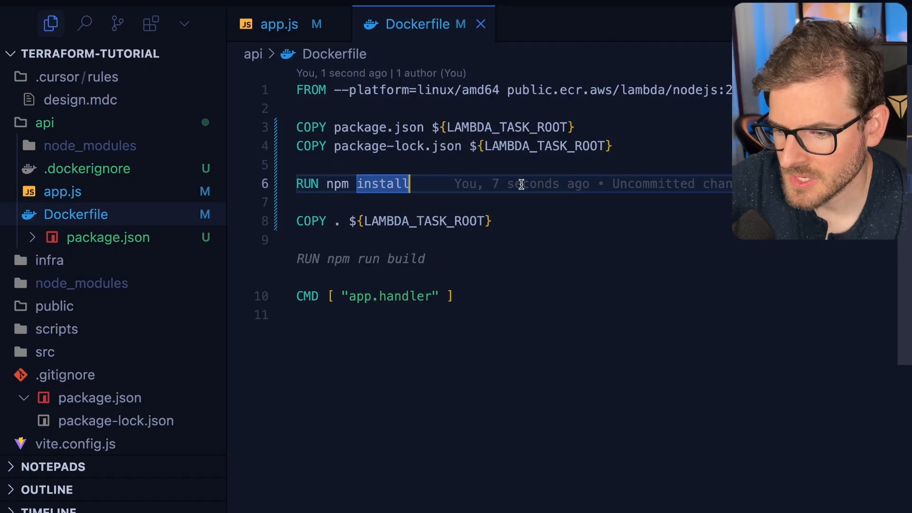
# Step: With api.tf open as context, begin an Agent chat request starting 'create an'
pyautogui.click(525, 364)
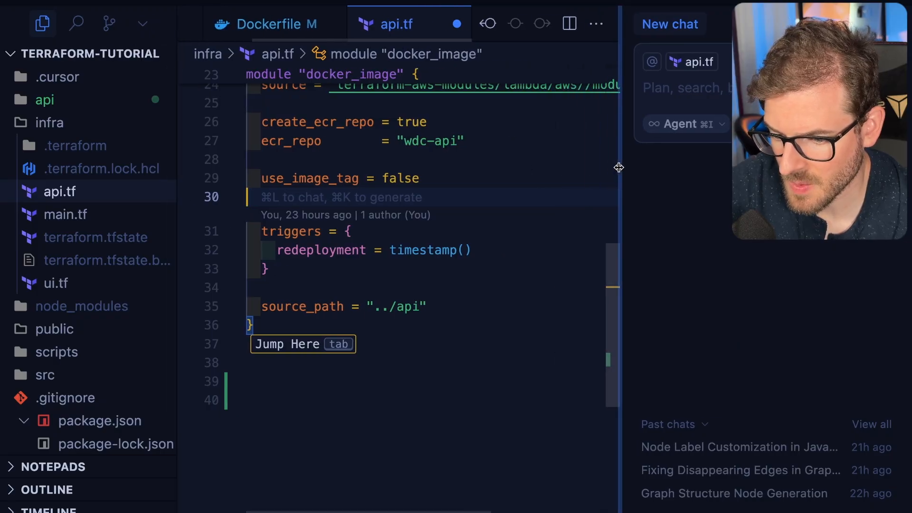
pyautogui.press('Tab')
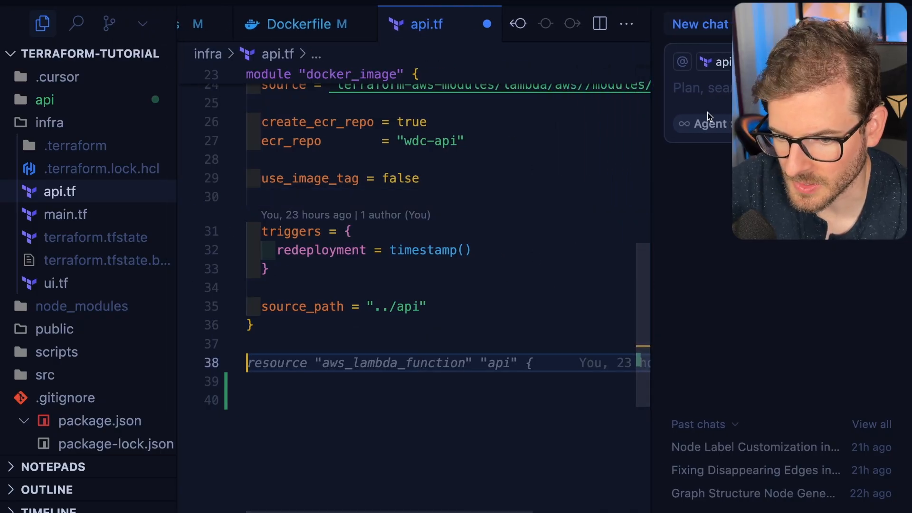
pyautogui.write('create')
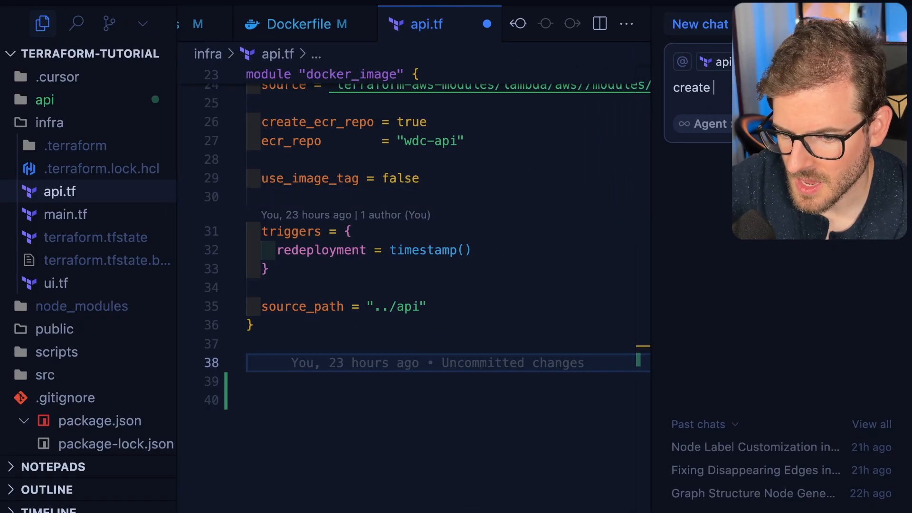
pyautogui.write('an')
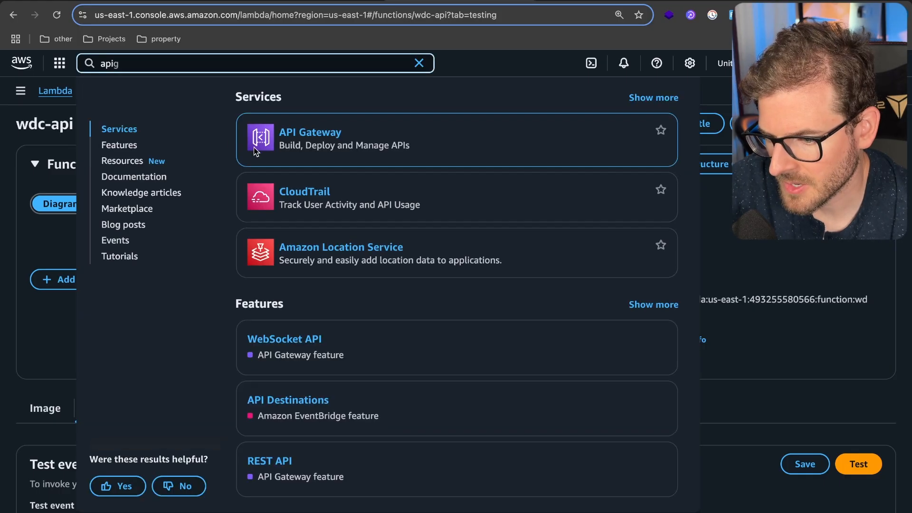
# Step: Search 'apig' and land on the API Gateway service welcome page
pyautogui.click(310, 133)
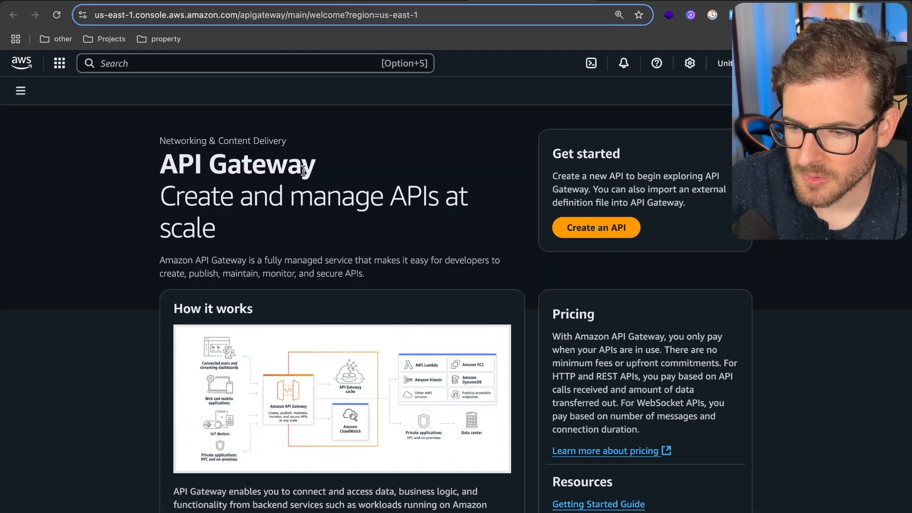
pyautogui.moveTo(481, 254)
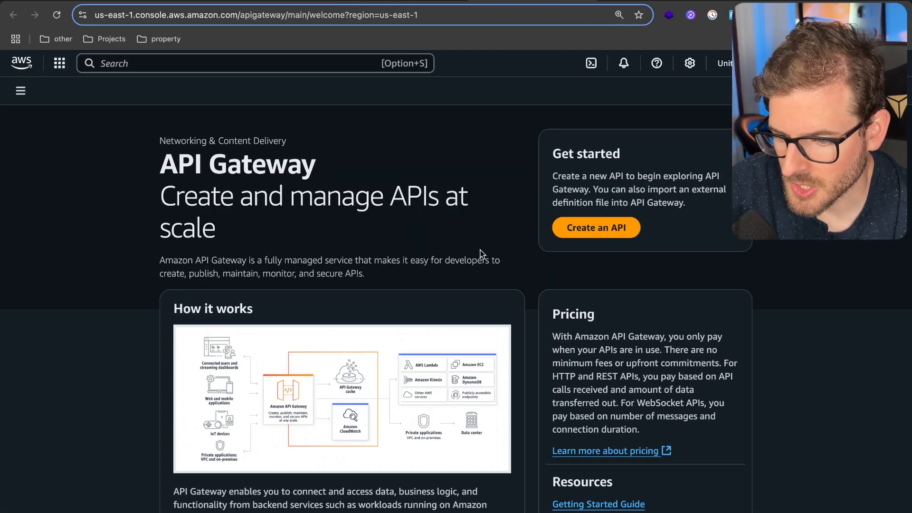
pyautogui.click(594, 227)
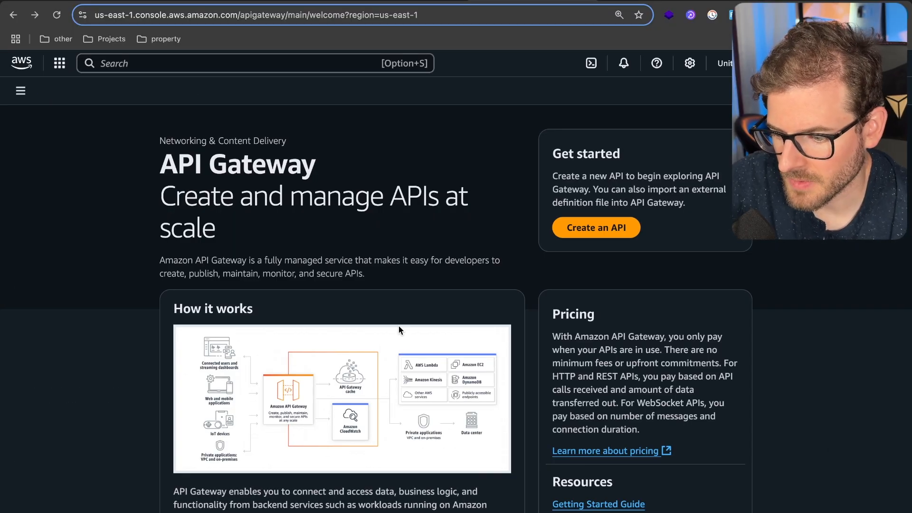
pyautogui.scroll(-3)
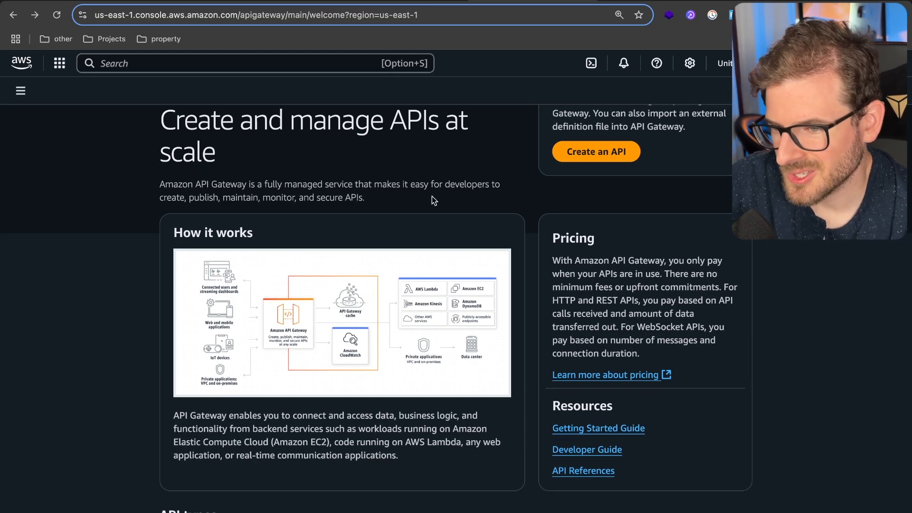
pyautogui.moveTo(503, 187)
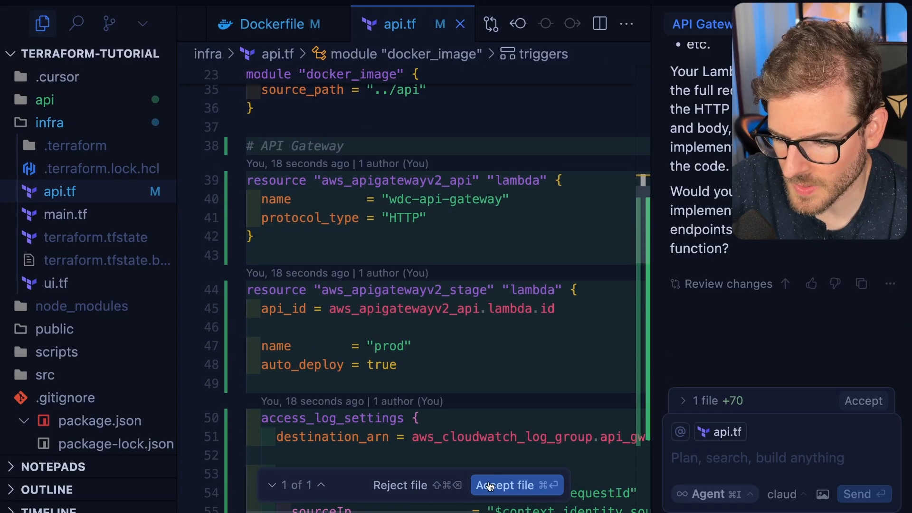
# Step: Accept the agent's api.tf diff and review the aws_apigatewayv2_stage and following resources
pyautogui.click(510, 485)
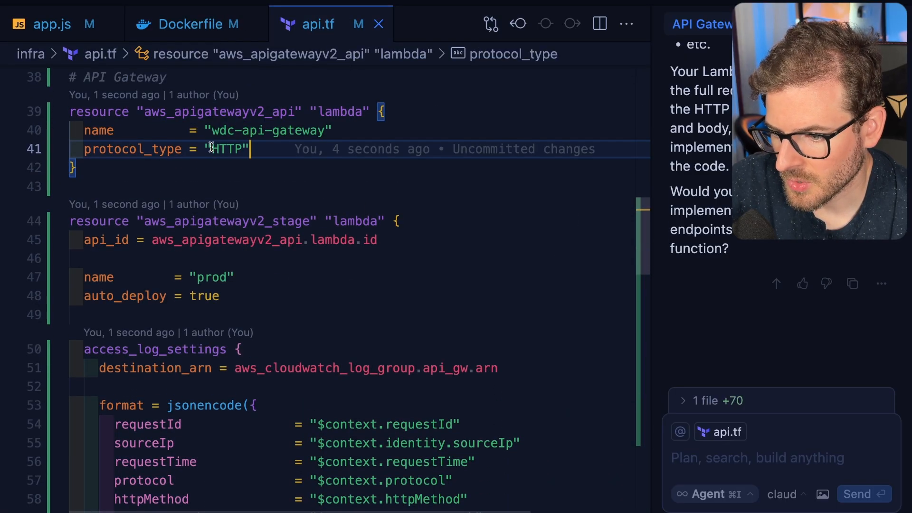
pyautogui.doubleClick(226, 149)
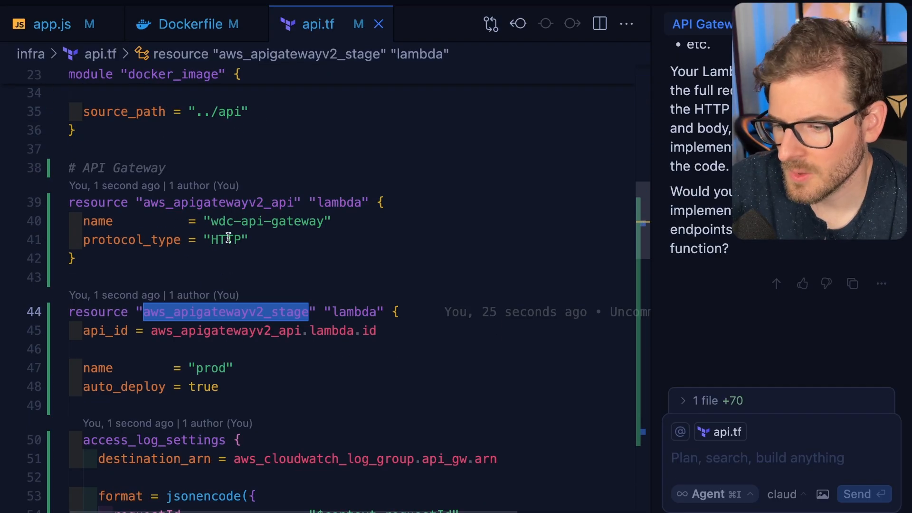
pyautogui.scroll(-3)
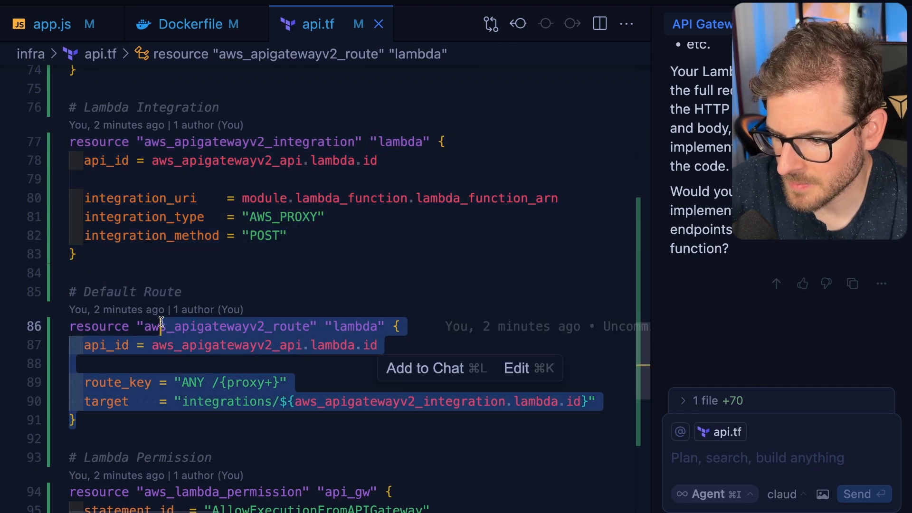
# Step: Review the ANY /{proxy+} route key and the aws_lambda_permission block before applying
pyautogui.doubleClick(191, 381)
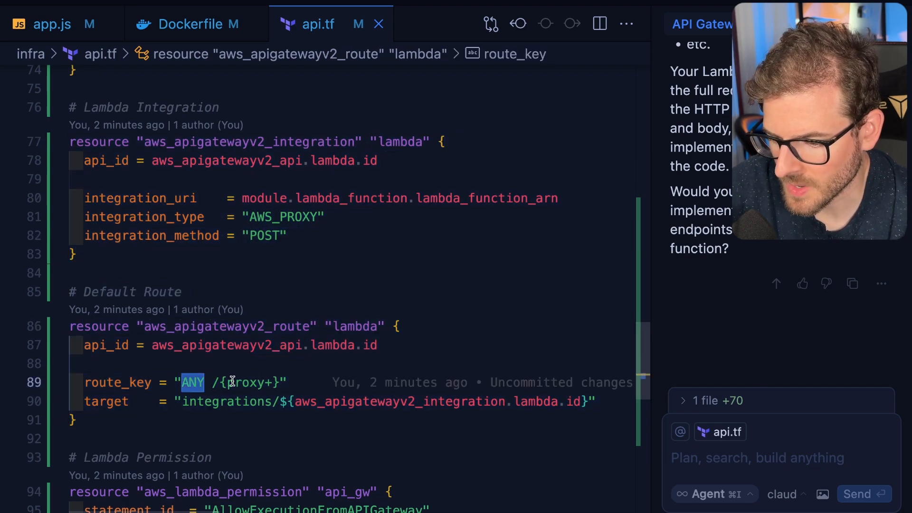
pyautogui.moveTo(282, 345)
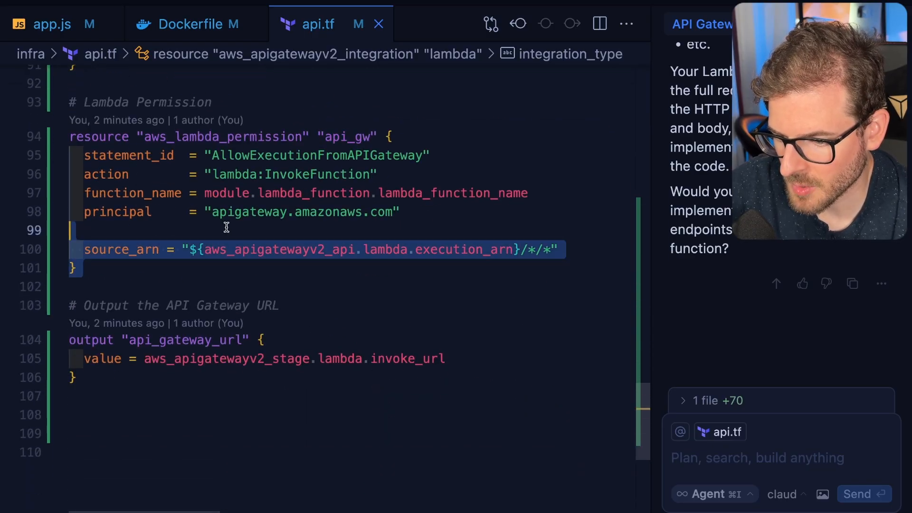
pyautogui.doubleClick(222, 137)
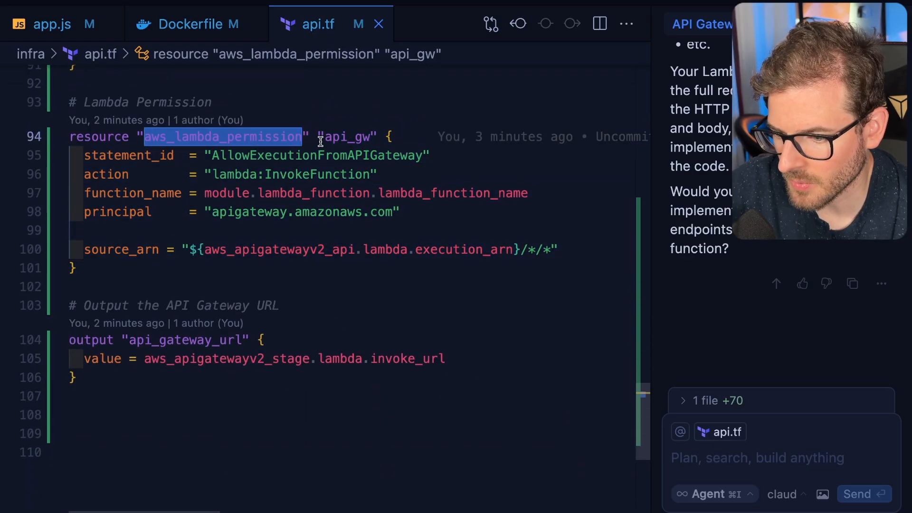
pyautogui.moveTo(337, 193)
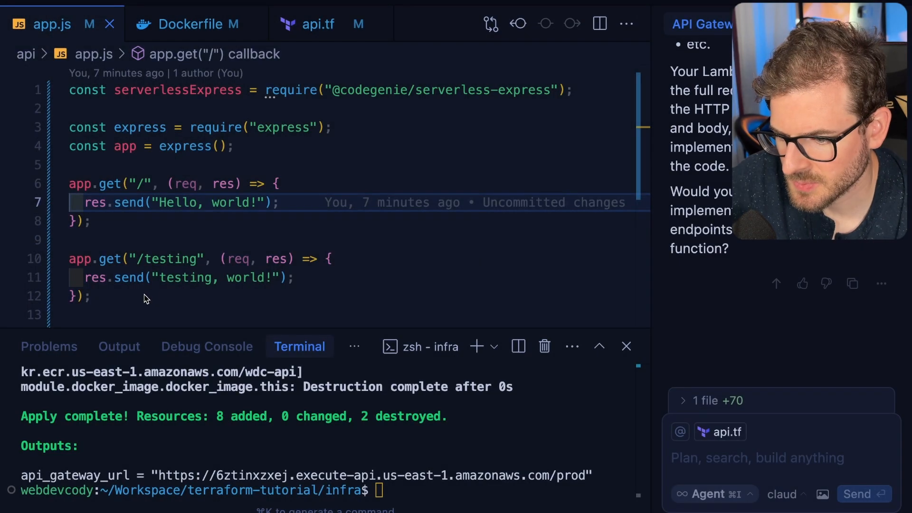
# Step: Select the Express route definitions in app.js to go over them
pyautogui.moveTo(68, 183); pyautogui.dragTo(279, 203)
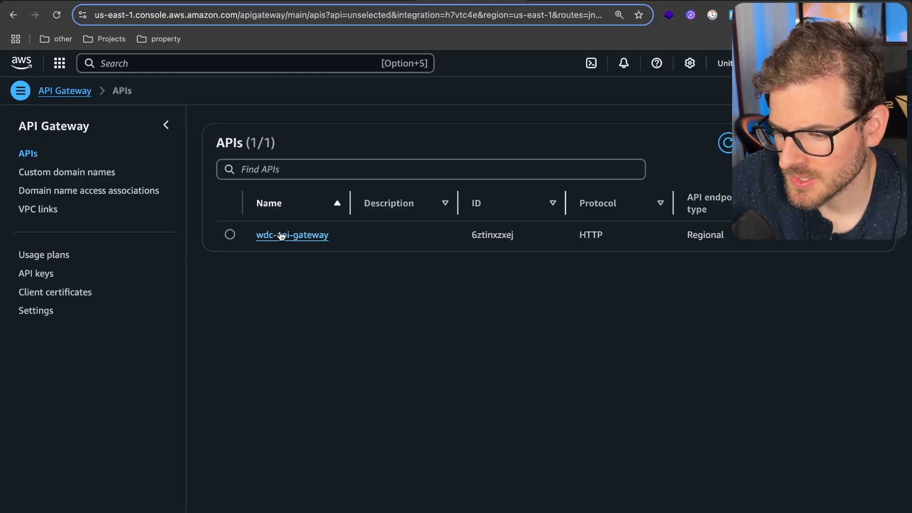
# Step: Search 'api gateway' and open the wdc-api-gateway HTTP API
pyautogui.click(233, 62)
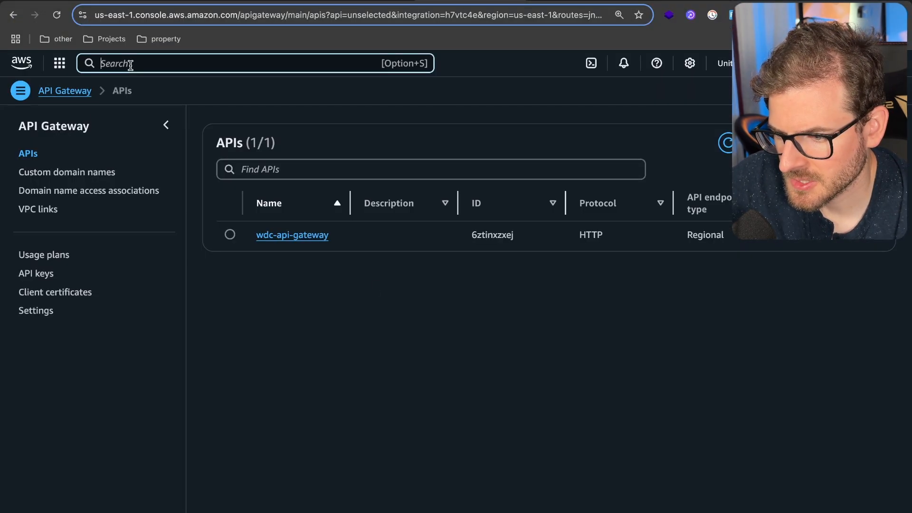
pyautogui.write('api gateway')
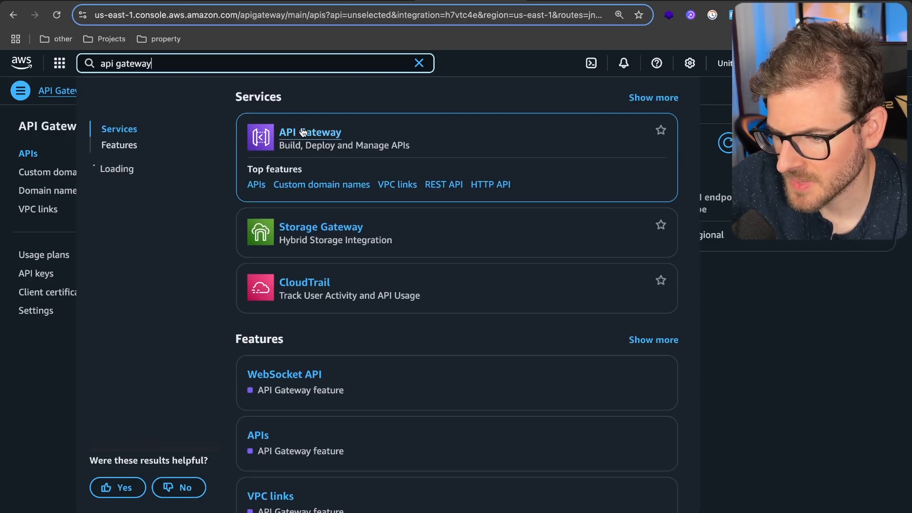
pyautogui.click(309, 132)
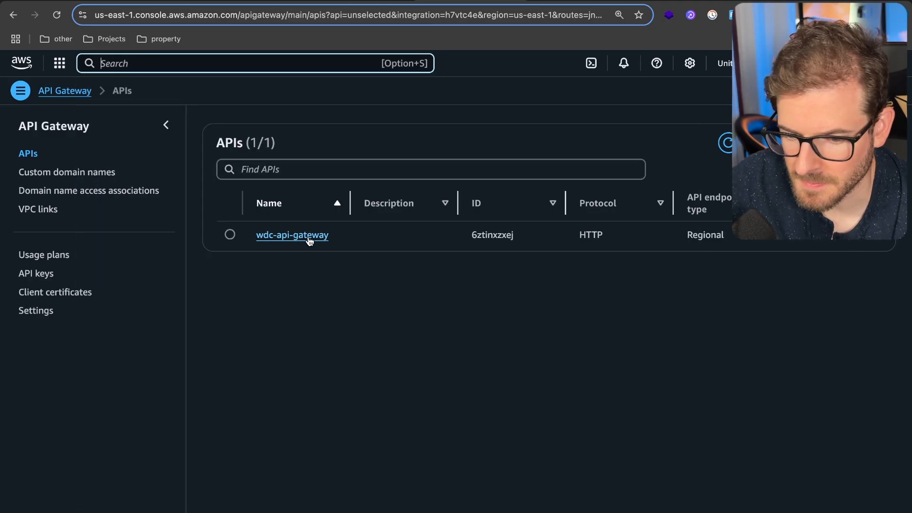
pyautogui.click(292, 235)
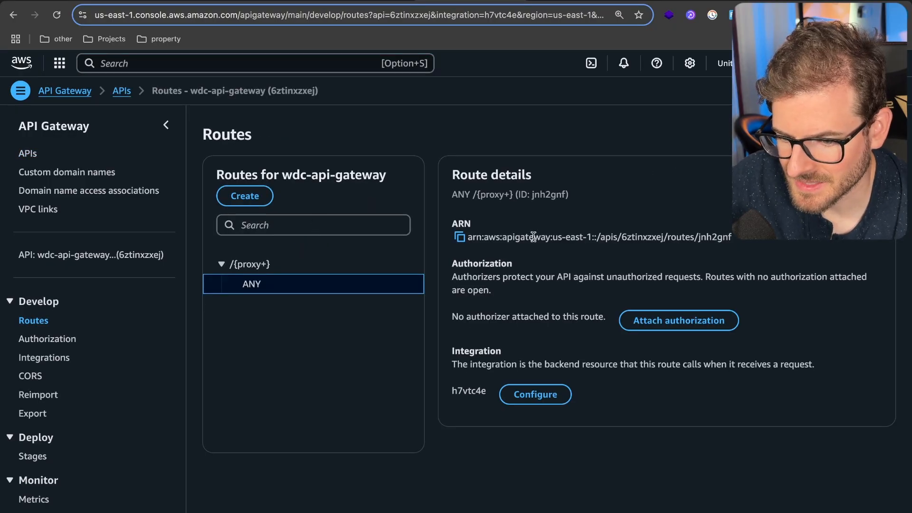
# Step: Show Integrations for the ANY /{proxy+} route and follow the link to the wdc-api Lambda
pyautogui.click(45, 357)
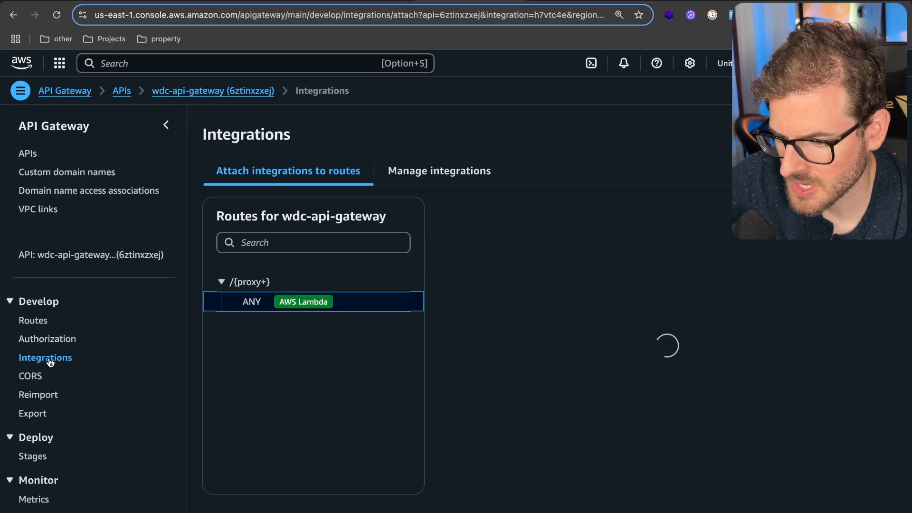
pyautogui.click(302, 301)
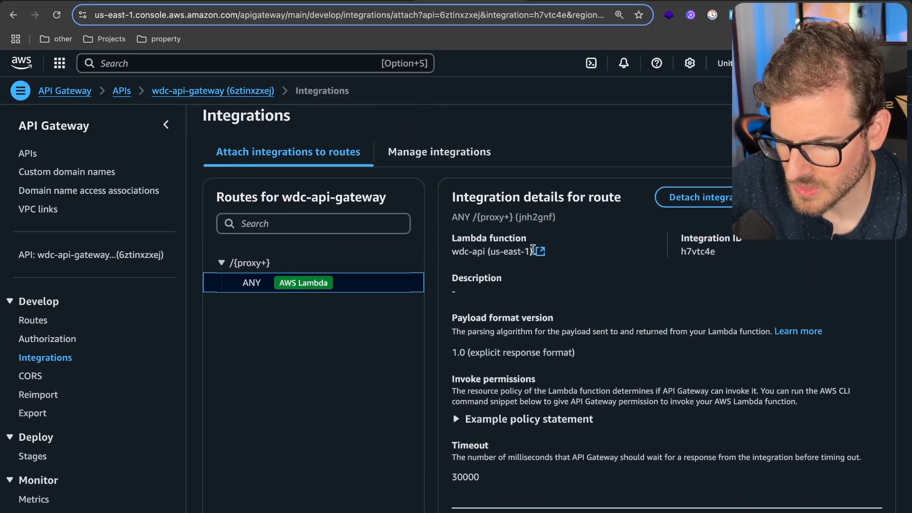
pyautogui.click(541, 251)
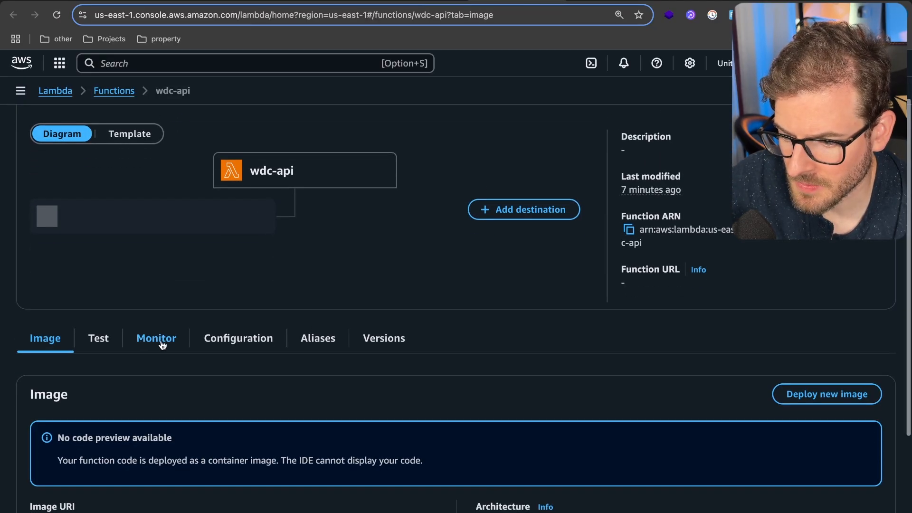
# Step: From the Lambda's Monitor view, go to its CloudWatch logs
pyautogui.click(156, 338)
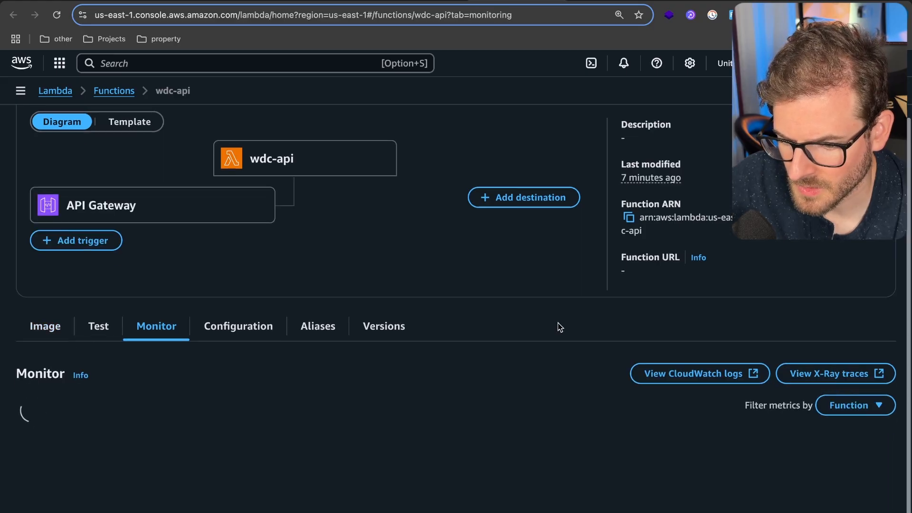
pyautogui.scroll(-3)
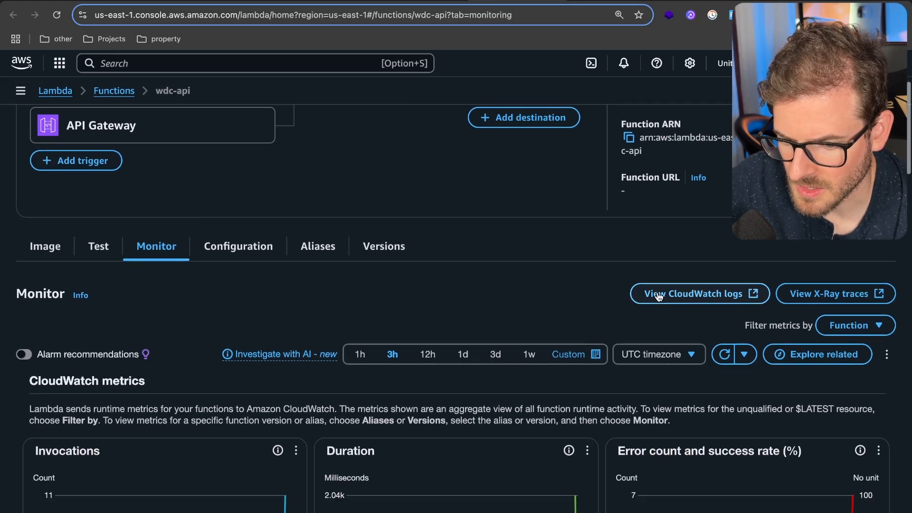
pyautogui.click(698, 293)
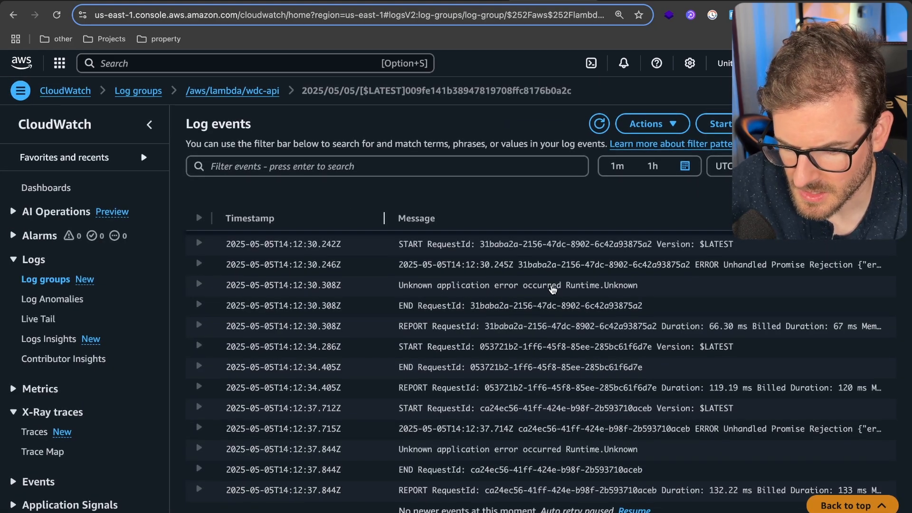
# Step: Expand the Unhandled Promise Rejection entry and select its 'ee.on is not a function' stack trace
pyautogui.click(199, 265)
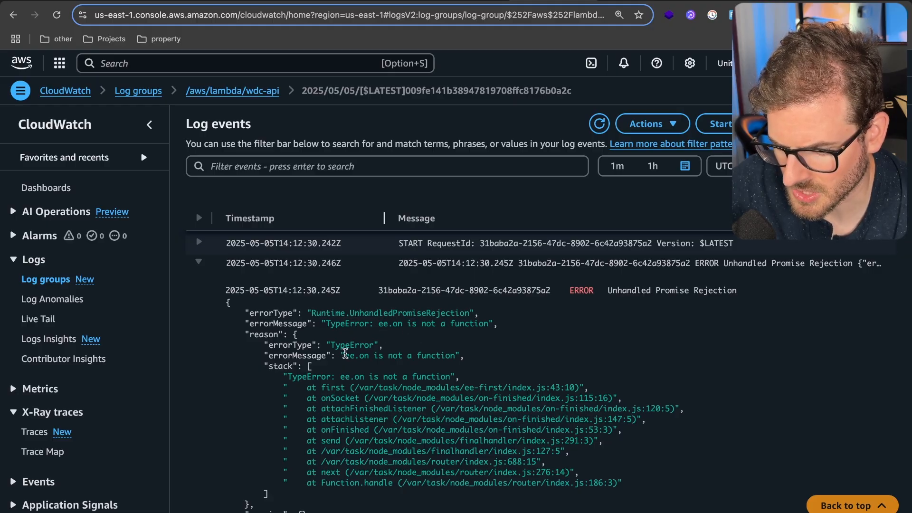
pyautogui.moveTo(326, 345); pyautogui.dragTo(621, 483)
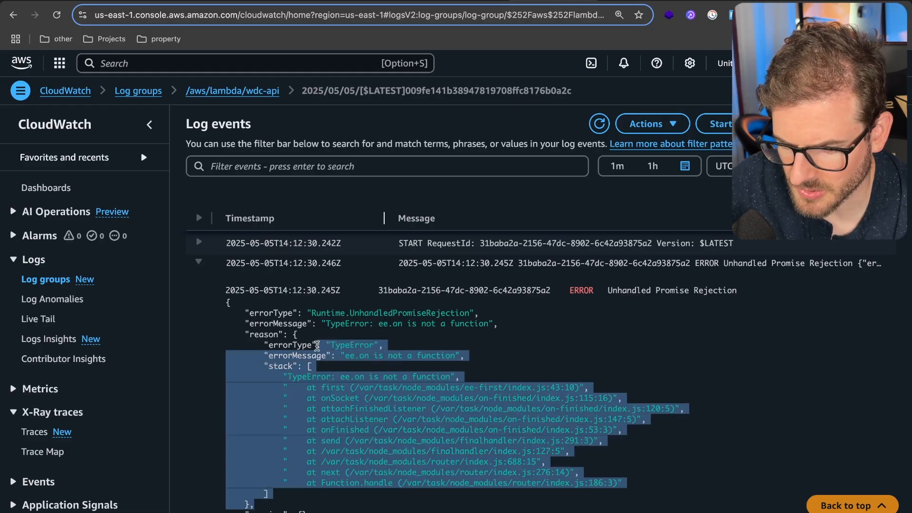
pyautogui.scroll(-3)
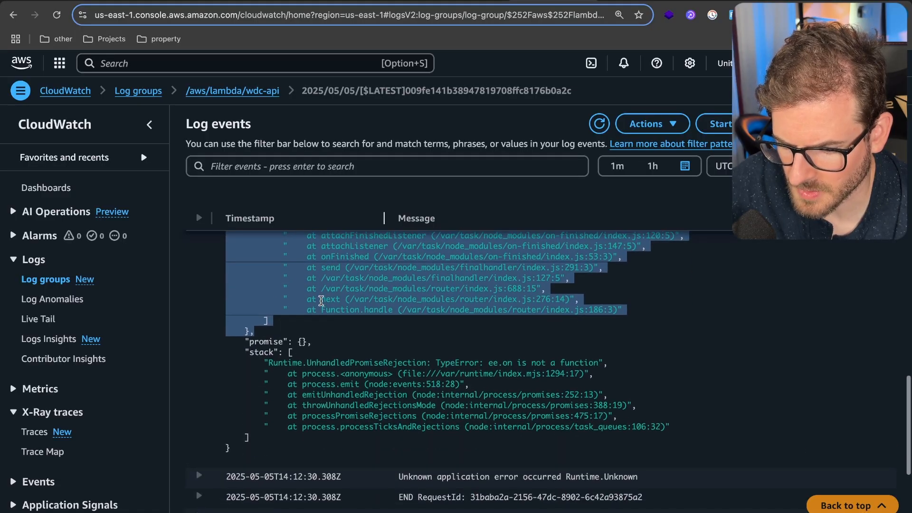
pyautogui.scroll(-3)
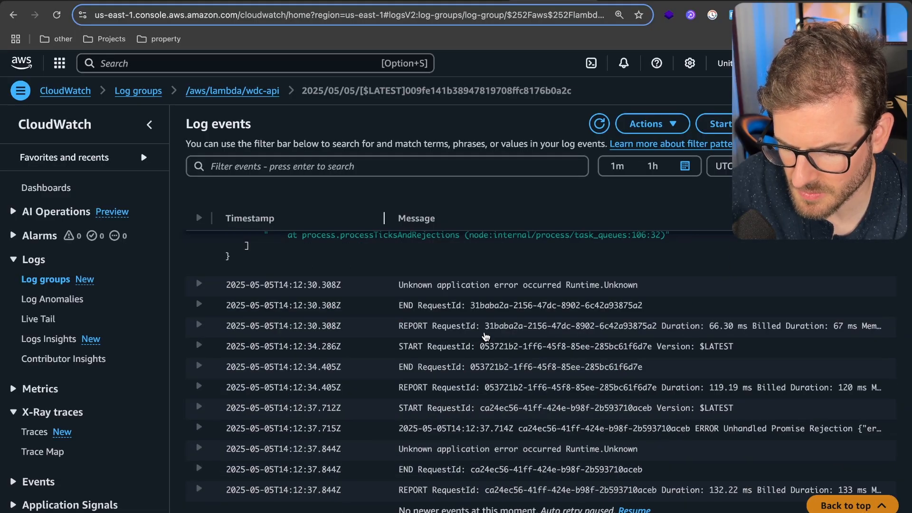
pyautogui.click(199, 405)
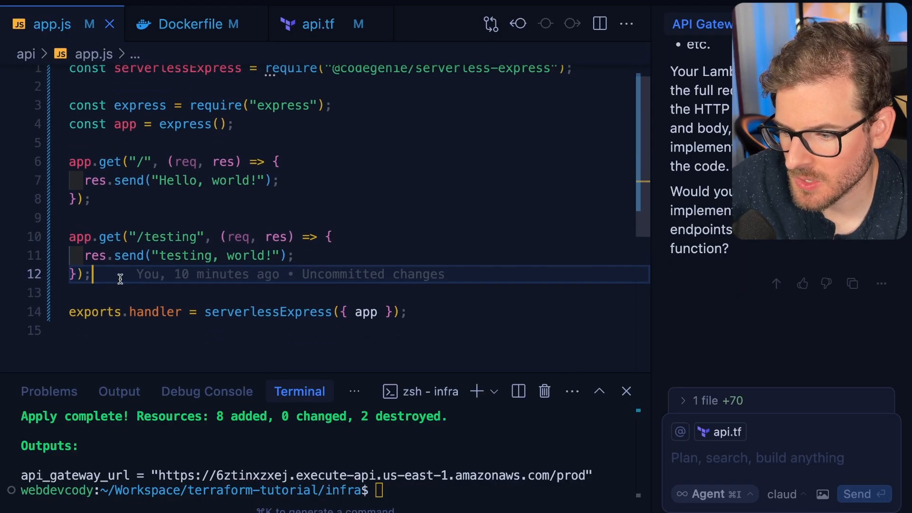
# Step: Ask Cursor to add a 404 Not Found handler to app.js, then redeploy with terraform apply --auto-approve
pyautogui.write('add a 4040')
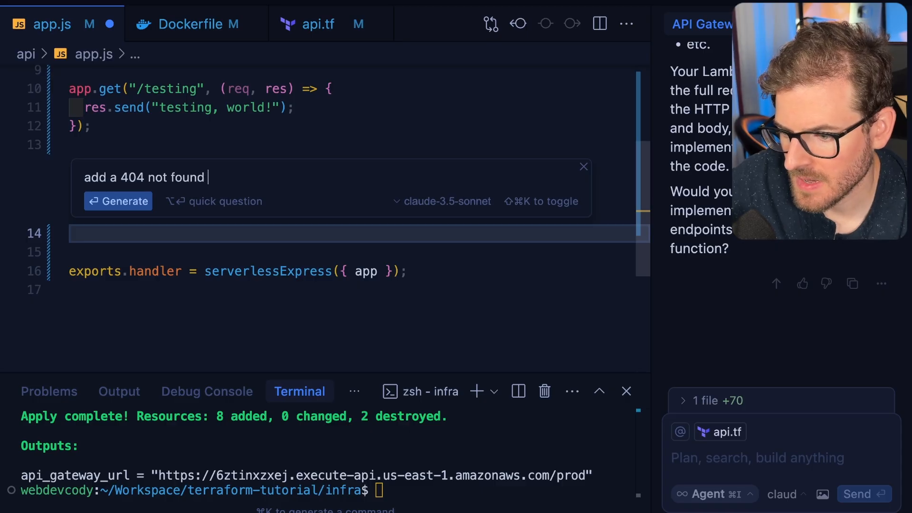
pyautogui.write('handler')
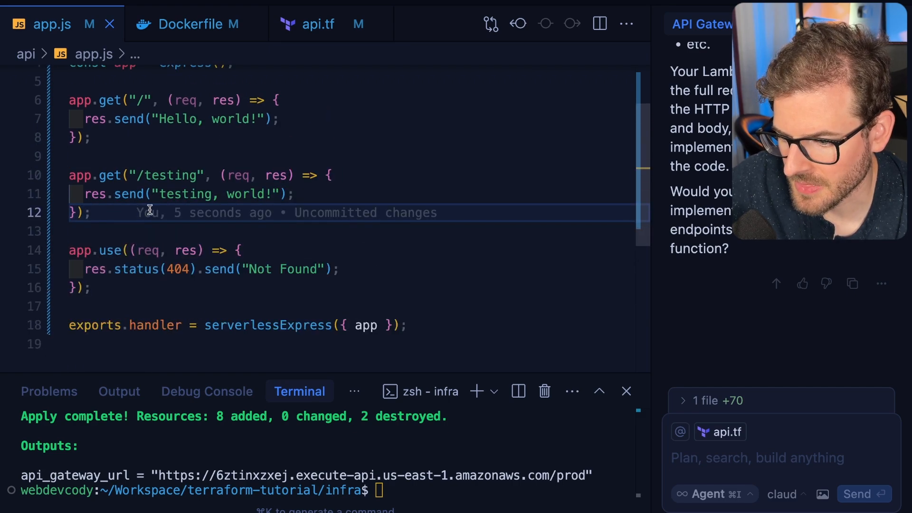
pyautogui.write('terraform apply --auto-approve')
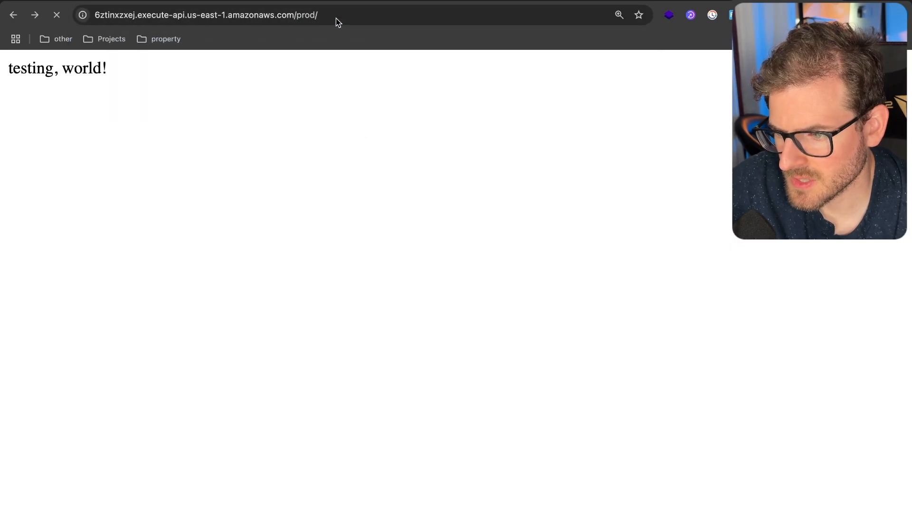
# Step: Reload the prod root URL, which now returns Not Found, and inspect it in DevTools
pyautogui.click(56, 14)
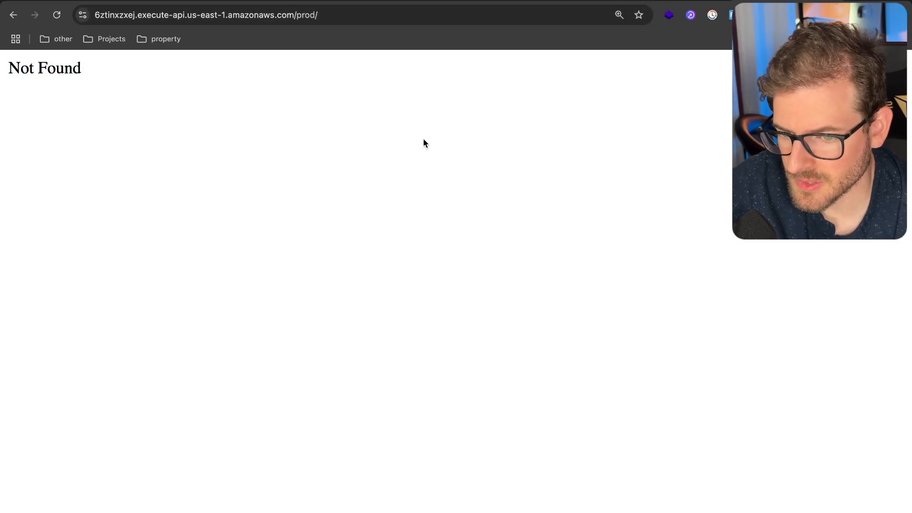
pyautogui.press('F12')
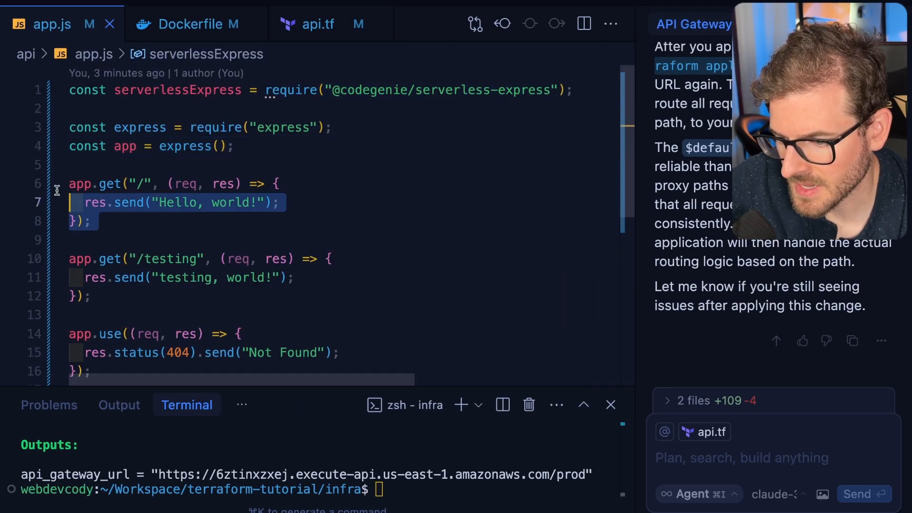
# Step: Check route_key in api.tf, move the app.js routes under /api and /api/testing, and reapply Terraform
pyautogui.click(317, 24)
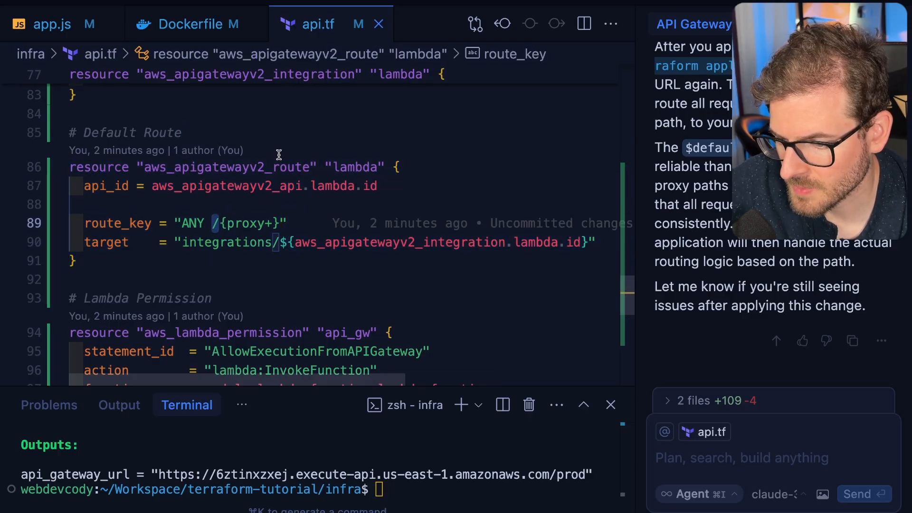
pyautogui.moveTo(52, 24)
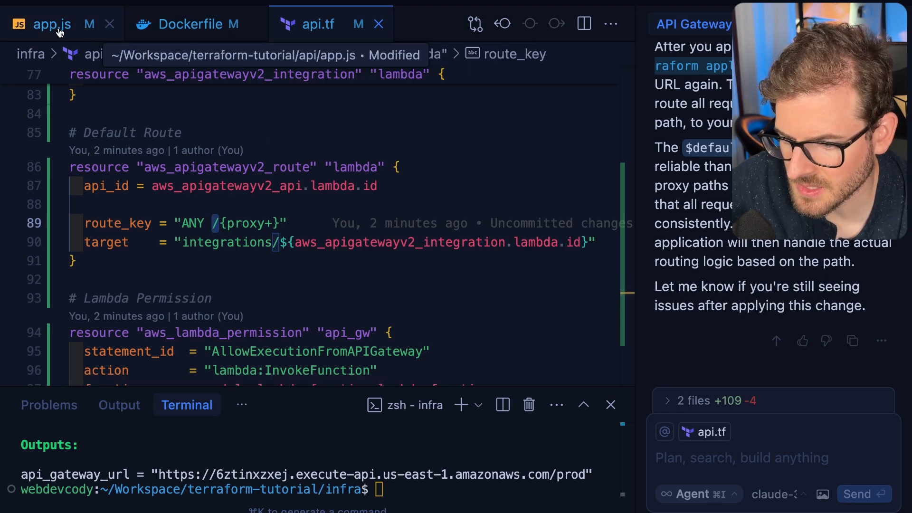
pyautogui.click(51, 24)
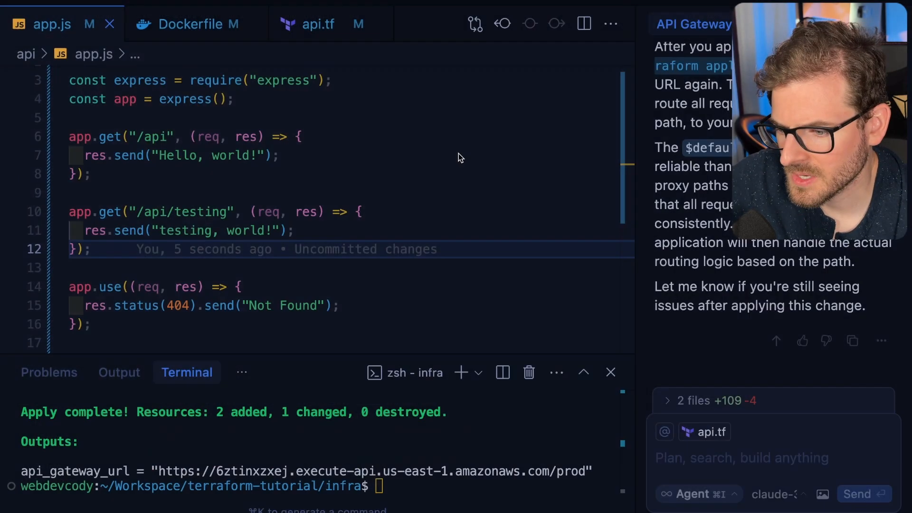
pyautogui.click(154, 136)
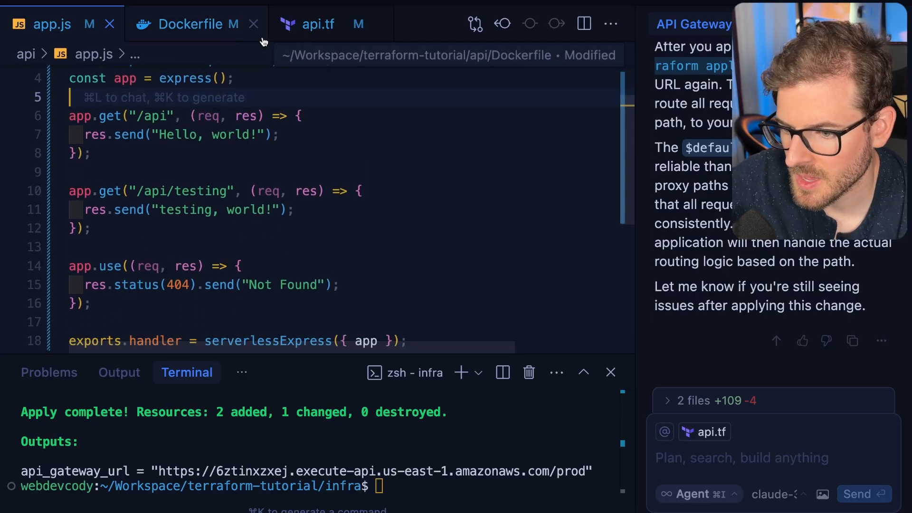
pyautogui.click(317, 24)
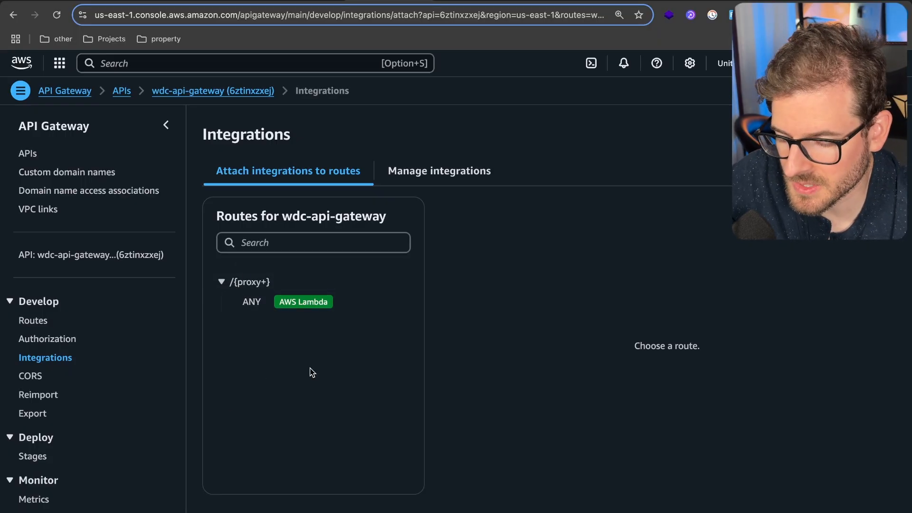
pyautogui.moveTo(488, 94)
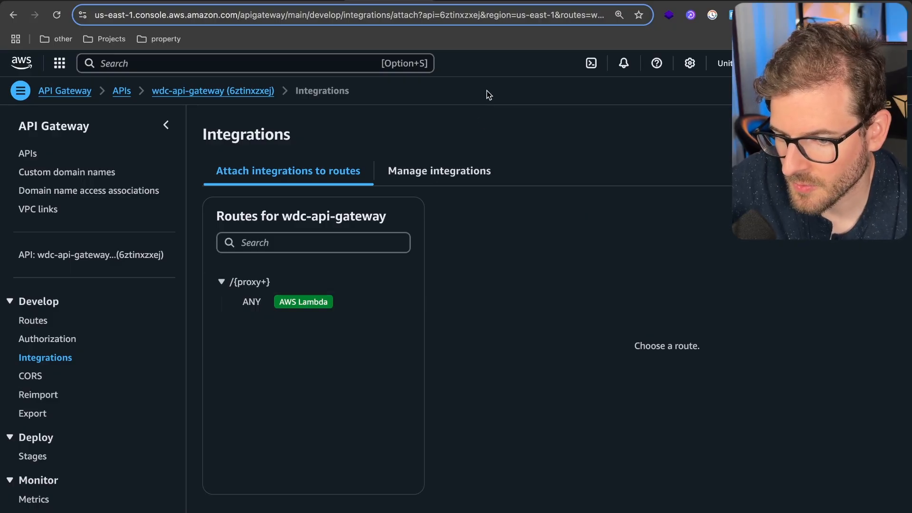
pyautogui.moveTo(556, 259)
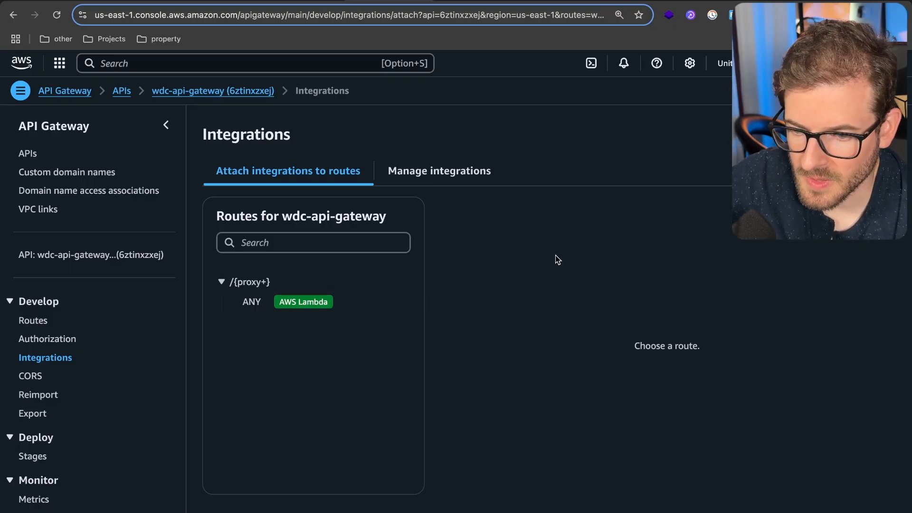
pyautogui.moveTo(64, 91)
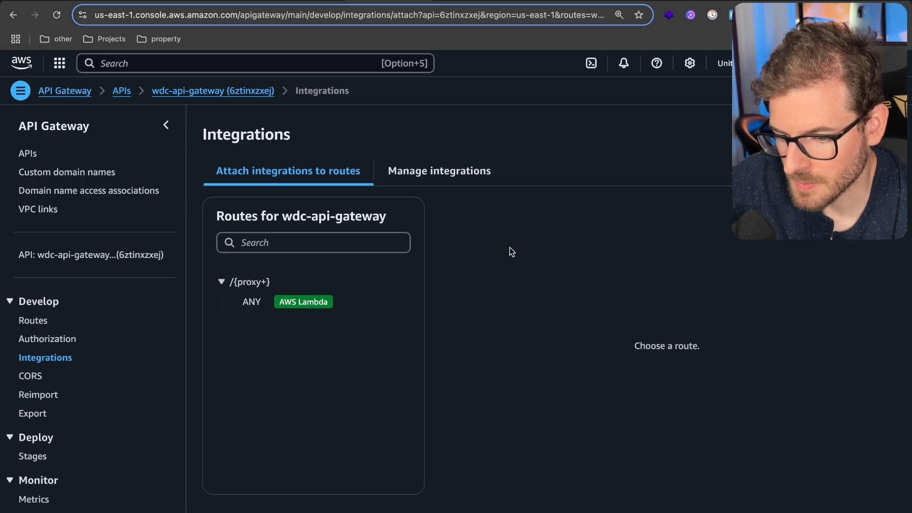
pyautogui.moveTo(558, 253)
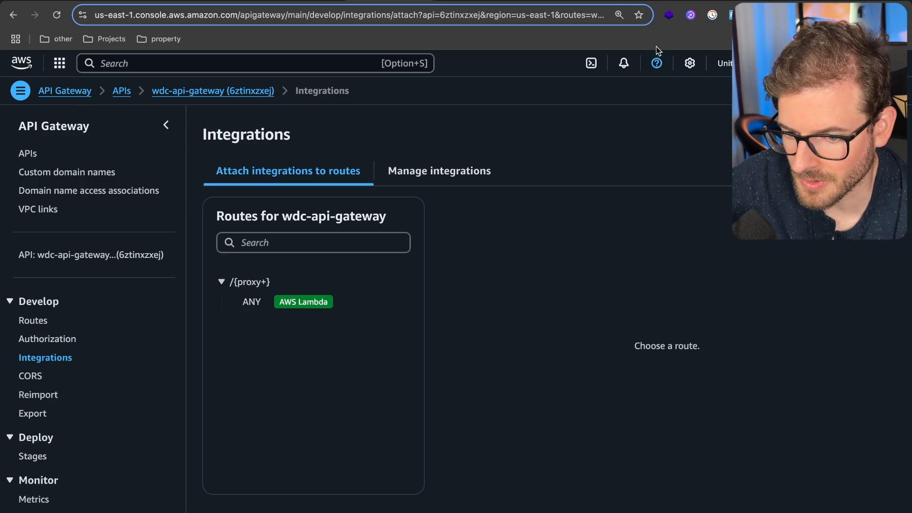
pyautogui.write('npmjs.com/package/@codegenie/serverless-express')
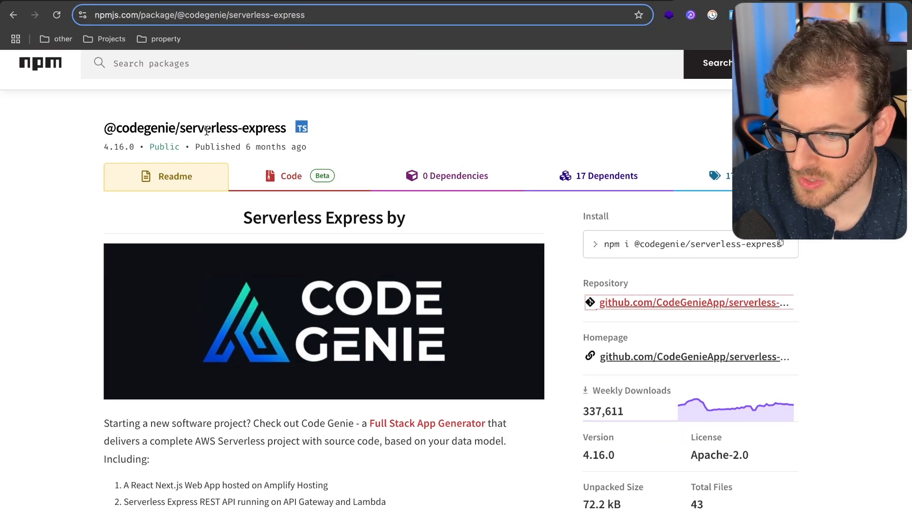
pyautogui.scroll(-3)
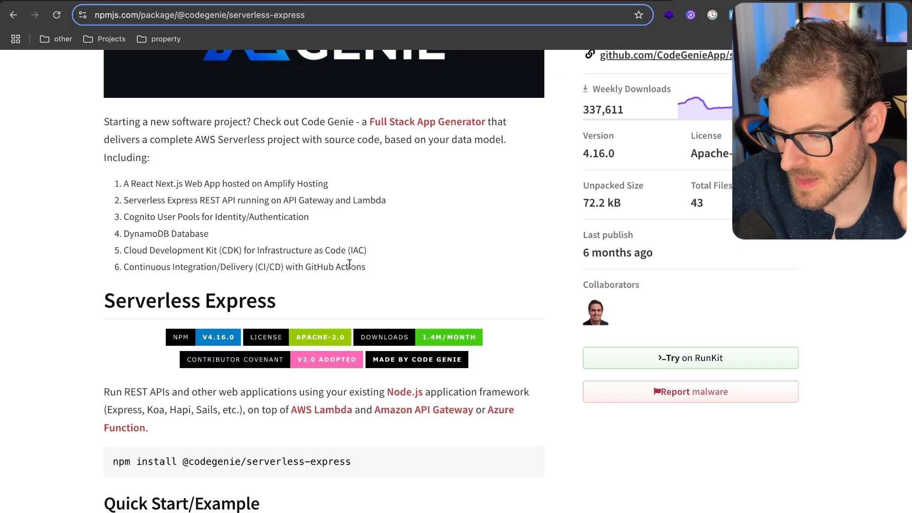
pyautogui.scroll(-3)
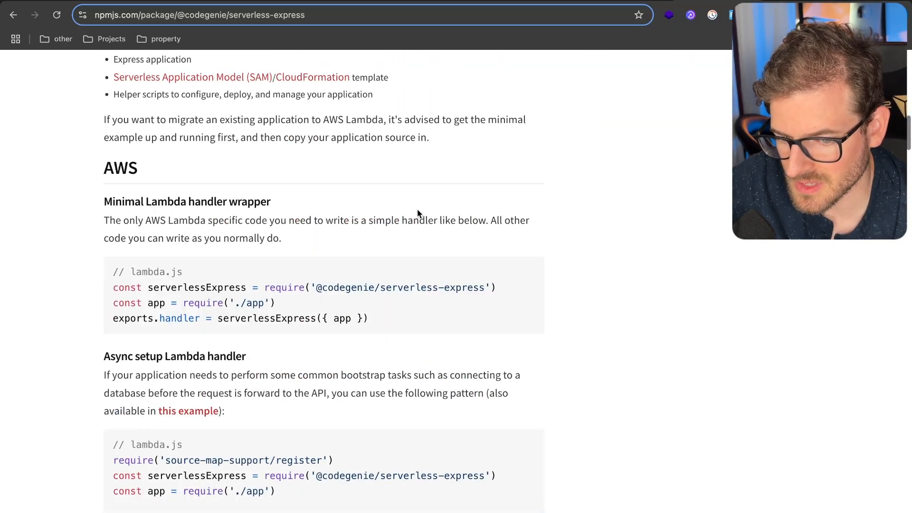